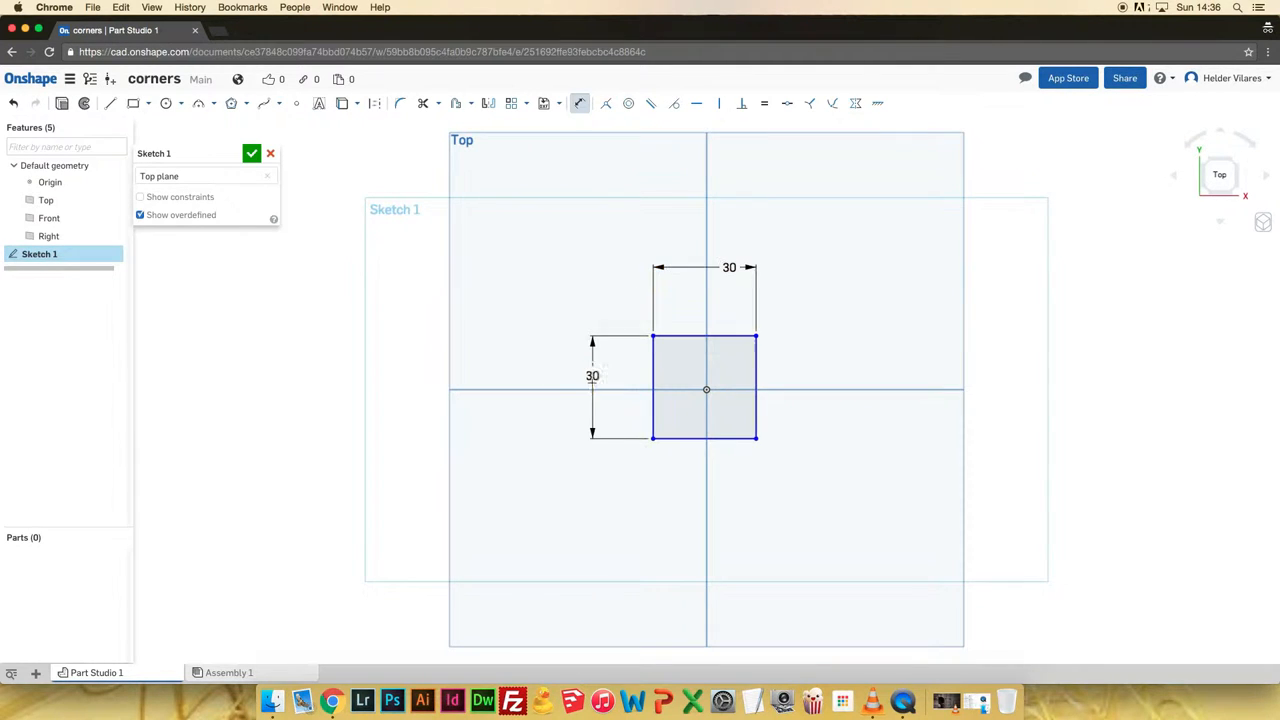
{"action": "mouse_move", "coordinate": [628, 103]}
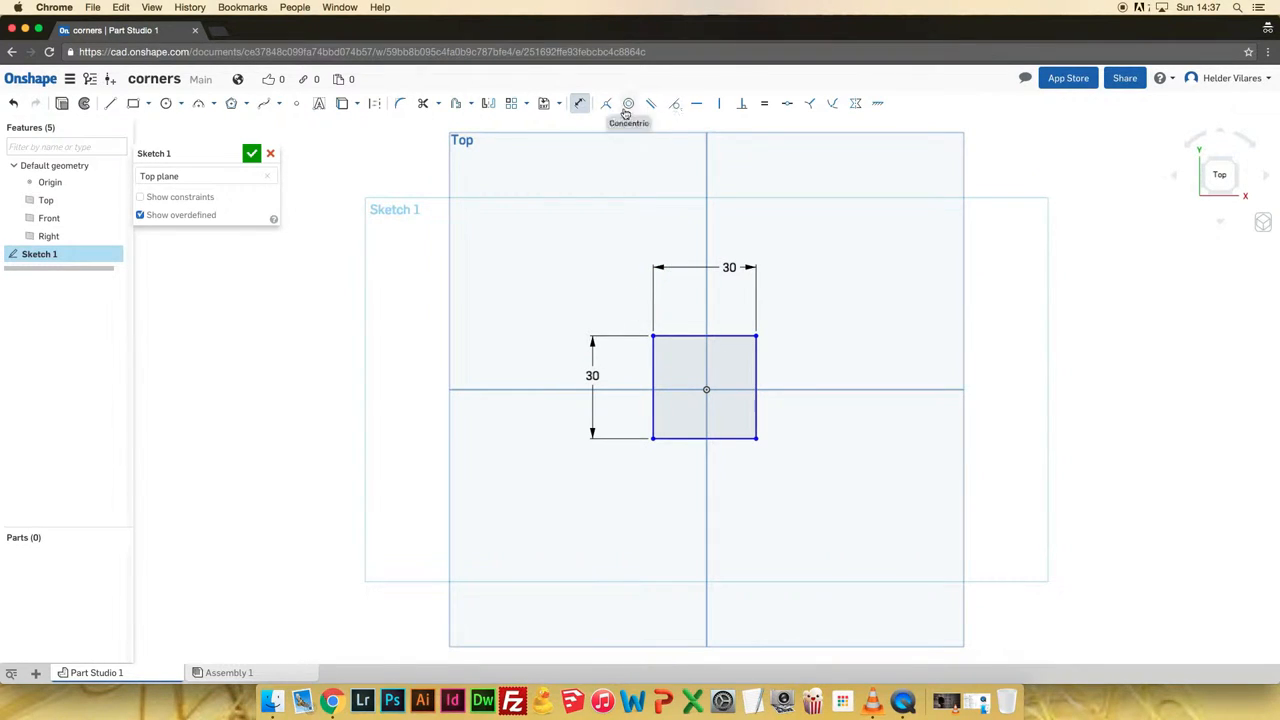
- Extend the 30 mm square into an L profile with a 50 mm arm and a rounded outer corner
{"action": "left_click", "coordinate": [456, 103]}
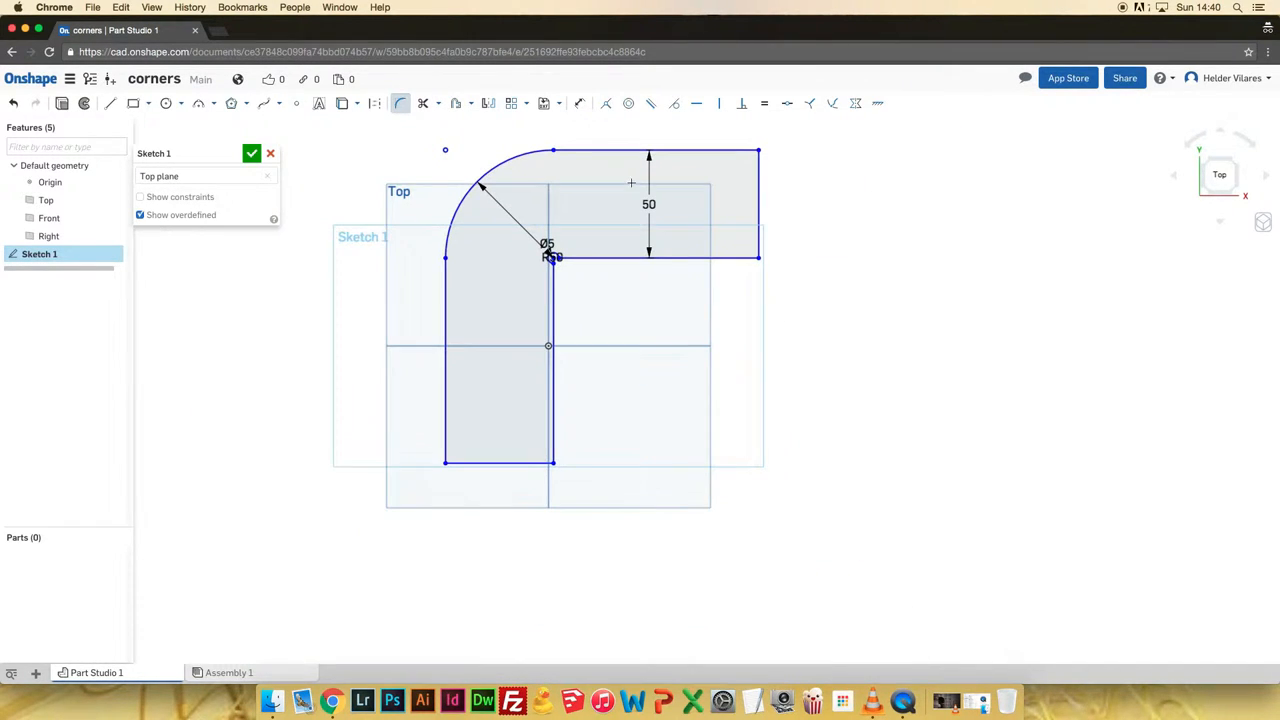
- Extrude the L profile to a solid, then extrude Sketch 2 as a new 2 mm part
{"action": "left_click", "coordinate": [251, 153]}
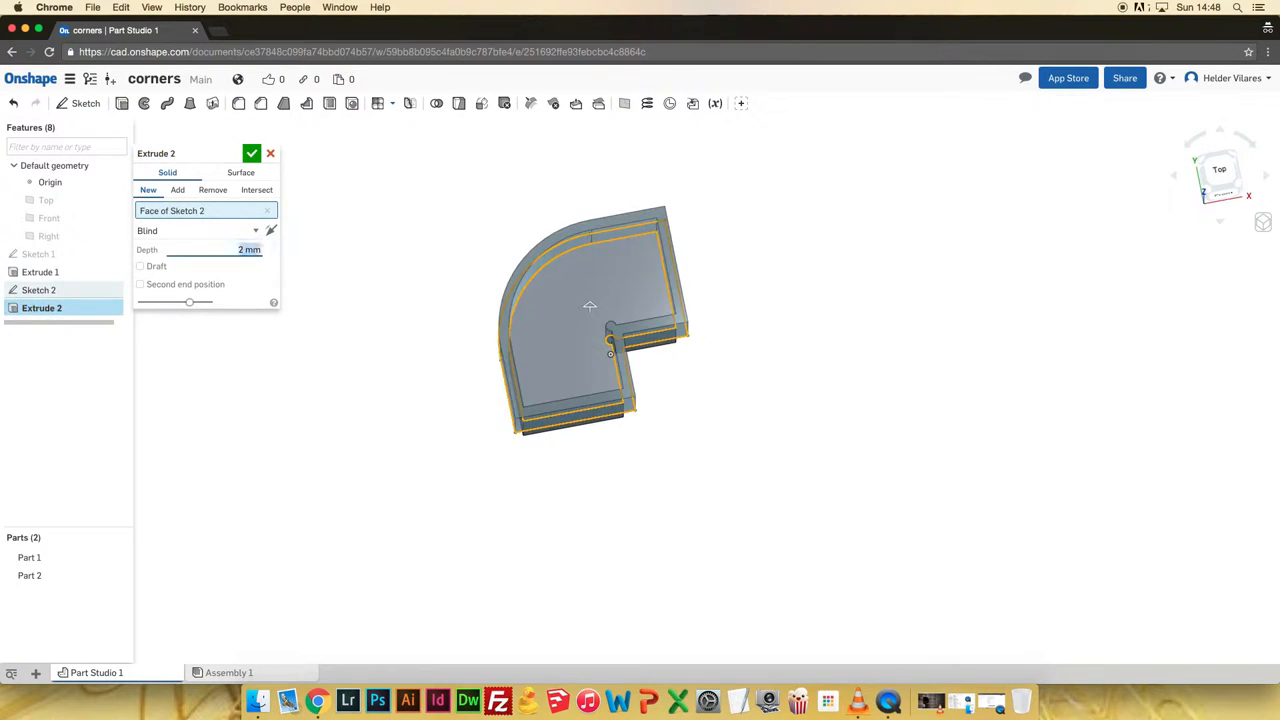
- Confirm the 2 mm rim extrusion, then add a 2 mm blind Sketch 3 extrusion to Part 1
{"action": "left_click", "coordinate": [251, 153]}
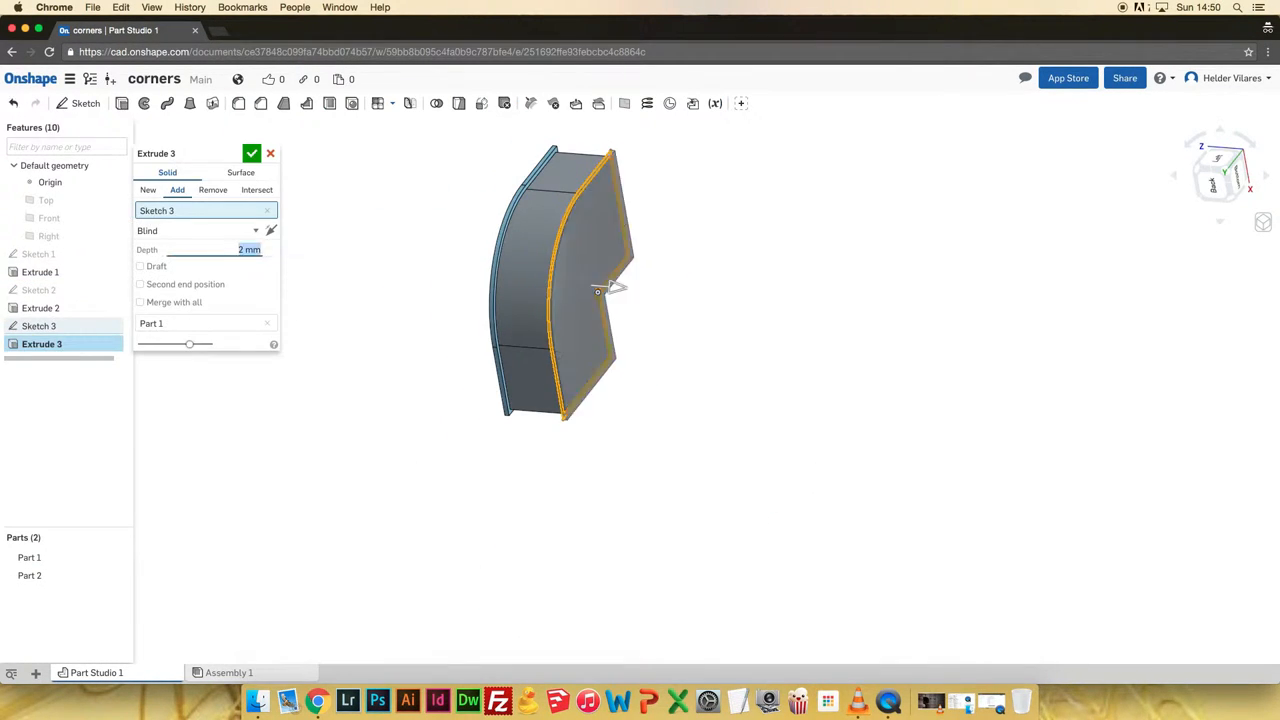
{"action": "left_click", "coordinate": [252, 153]}
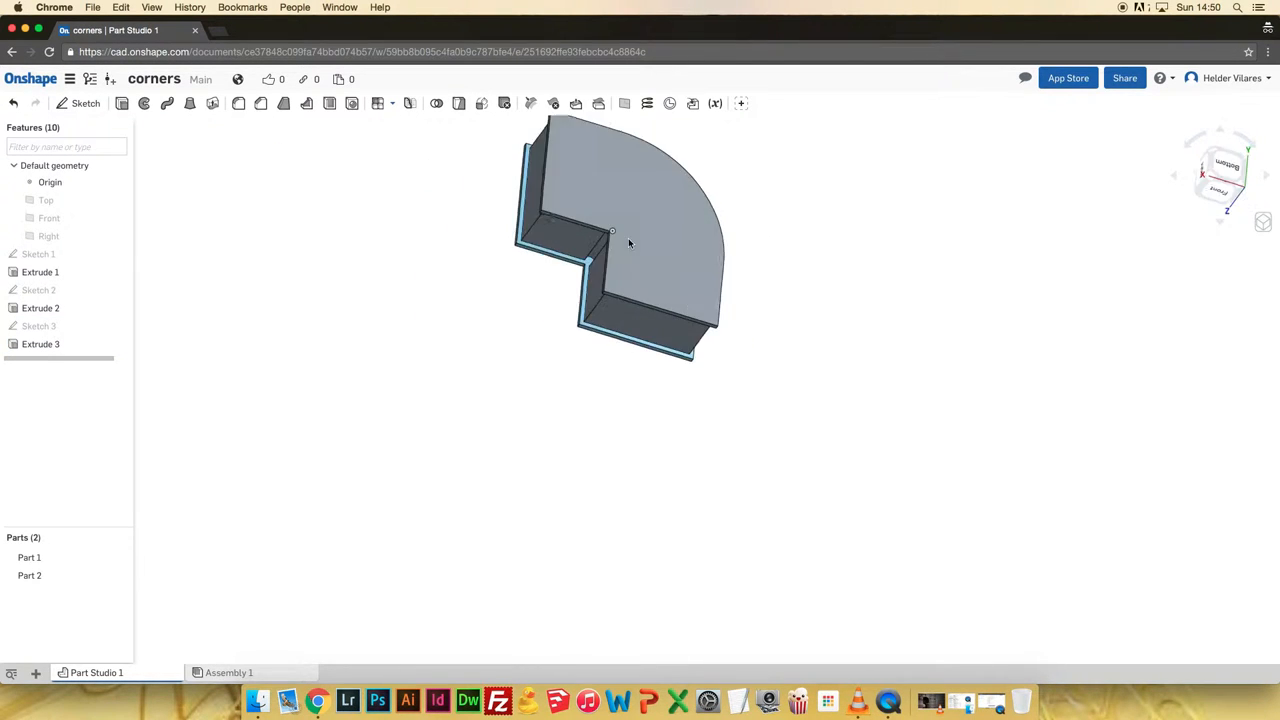
{"action": "left_click_drag", "start_coordinate": [630, 240], "coordinate": [745, 268]}
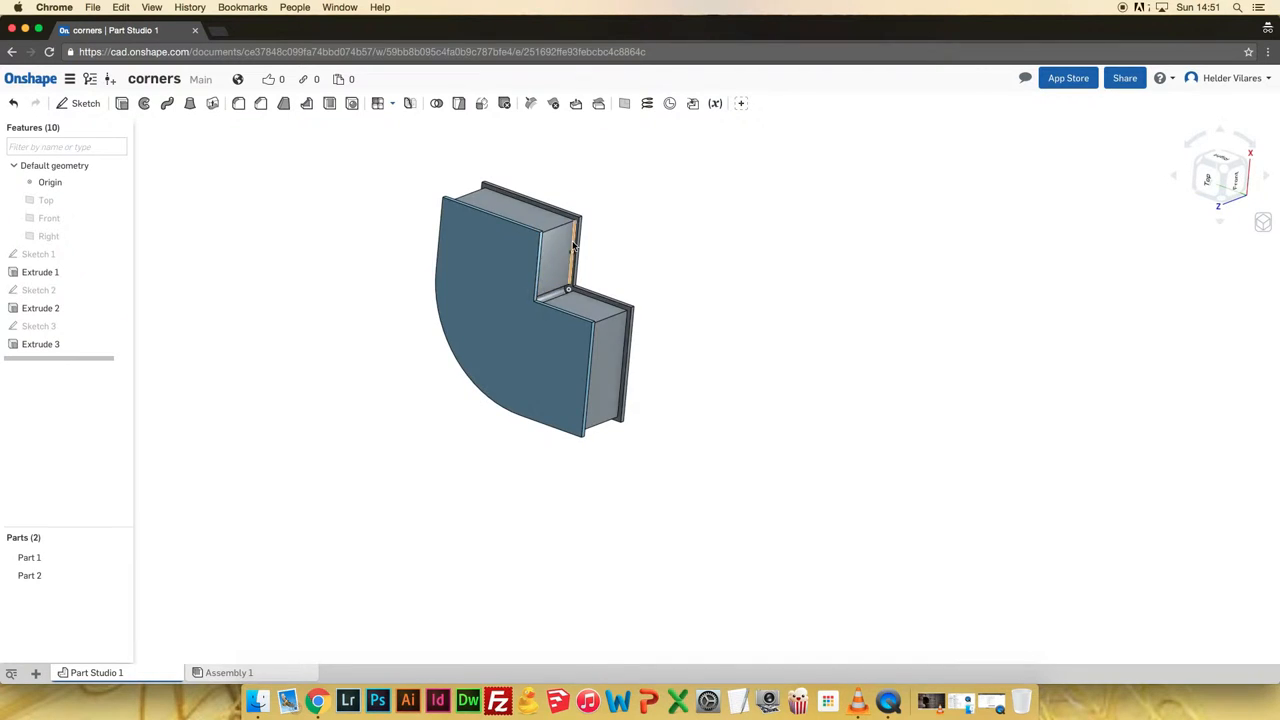
{"action": "double_click", "coordinate": [38, 290]}
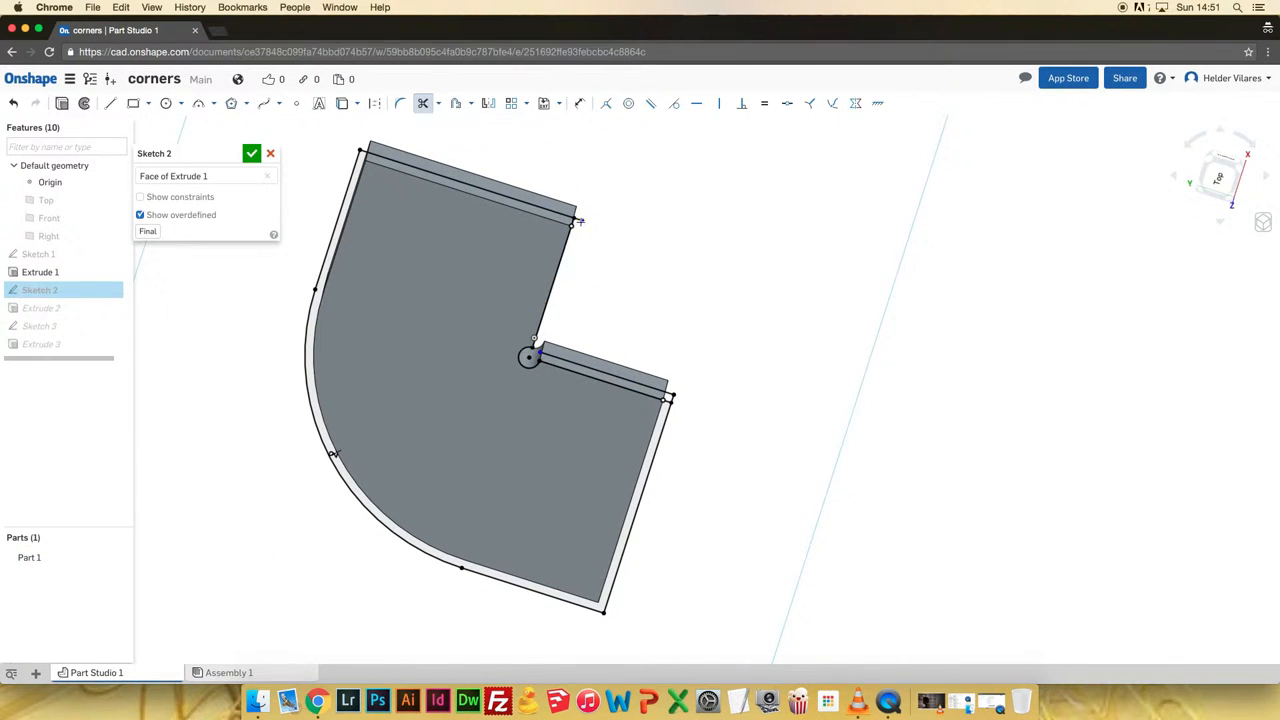
{"action": "left_click", "coordinate": [41, 271]}
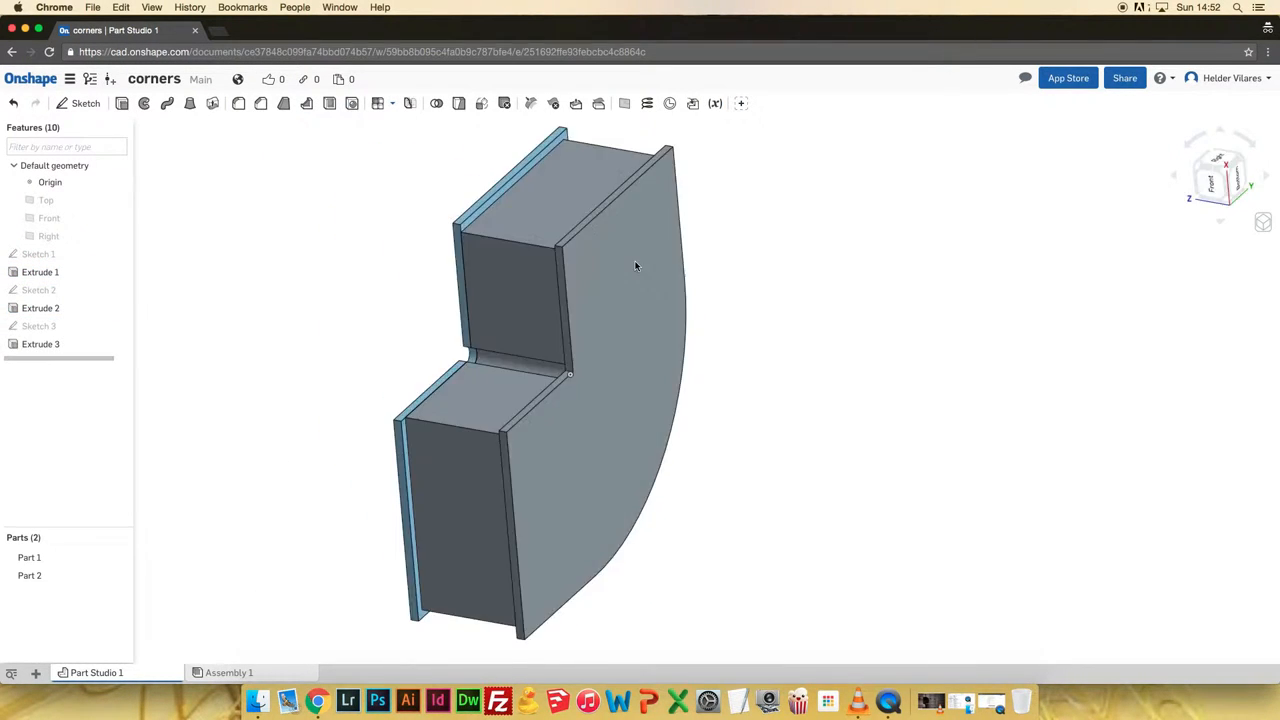
{"action": "double_click", "coordinate": [38, 326]}
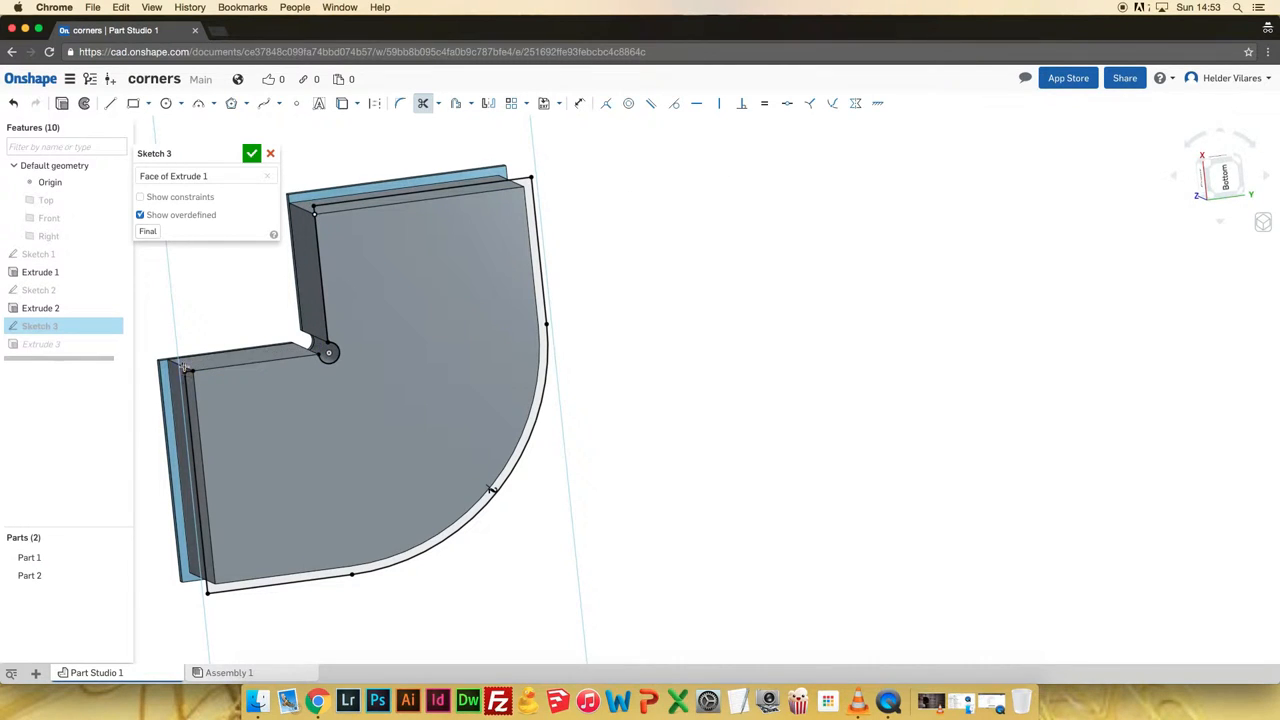
{"action": "left_click", "coordinate": [251, 153]}
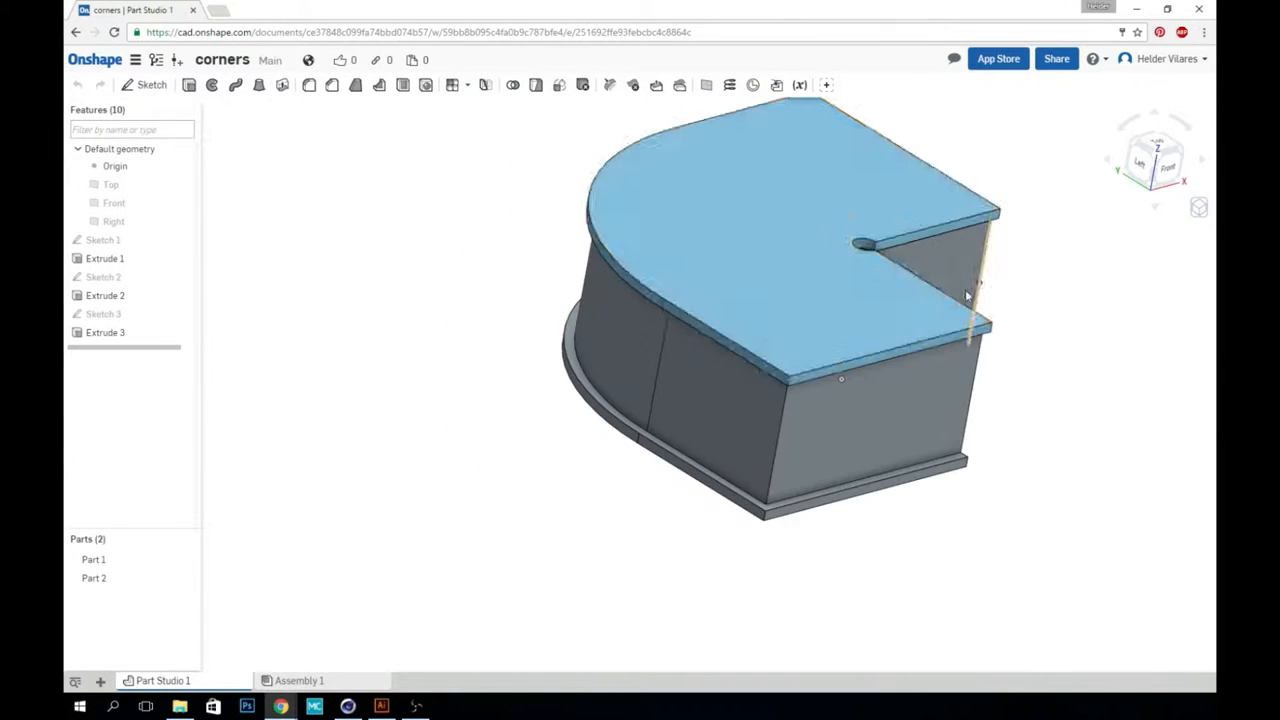
- Add Extrude 4 and a 1 mm fillet, then export all four parts
{"action": "left_click", "coordinate": [151, 84]}
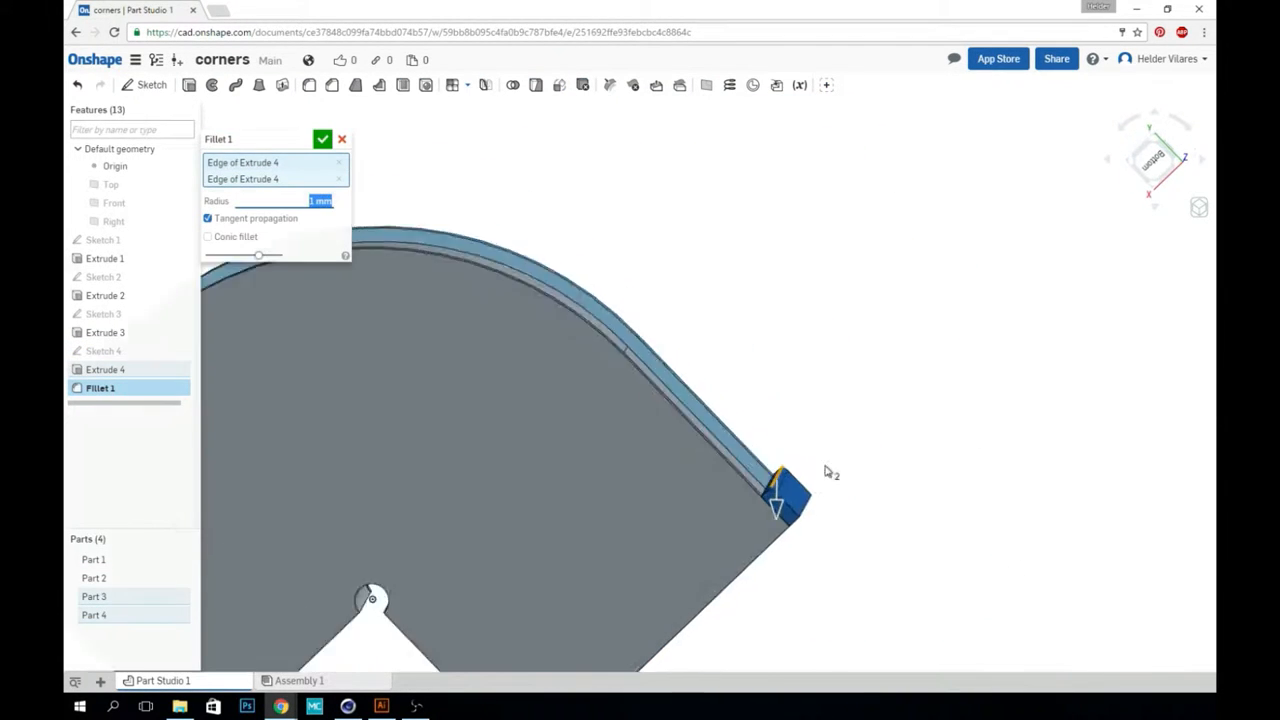
{"action": "left_click", "coordinate": [322, 139]}
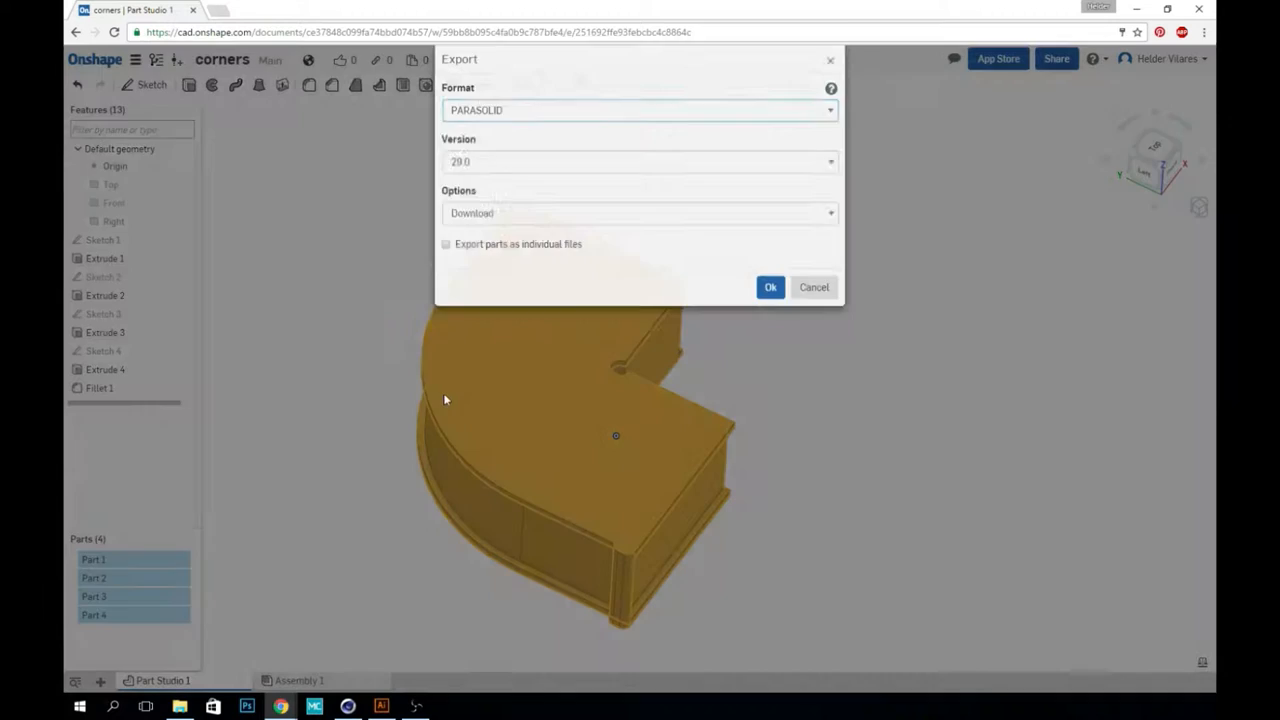
{"action": "left_click", "coordinate": [770, 287]}
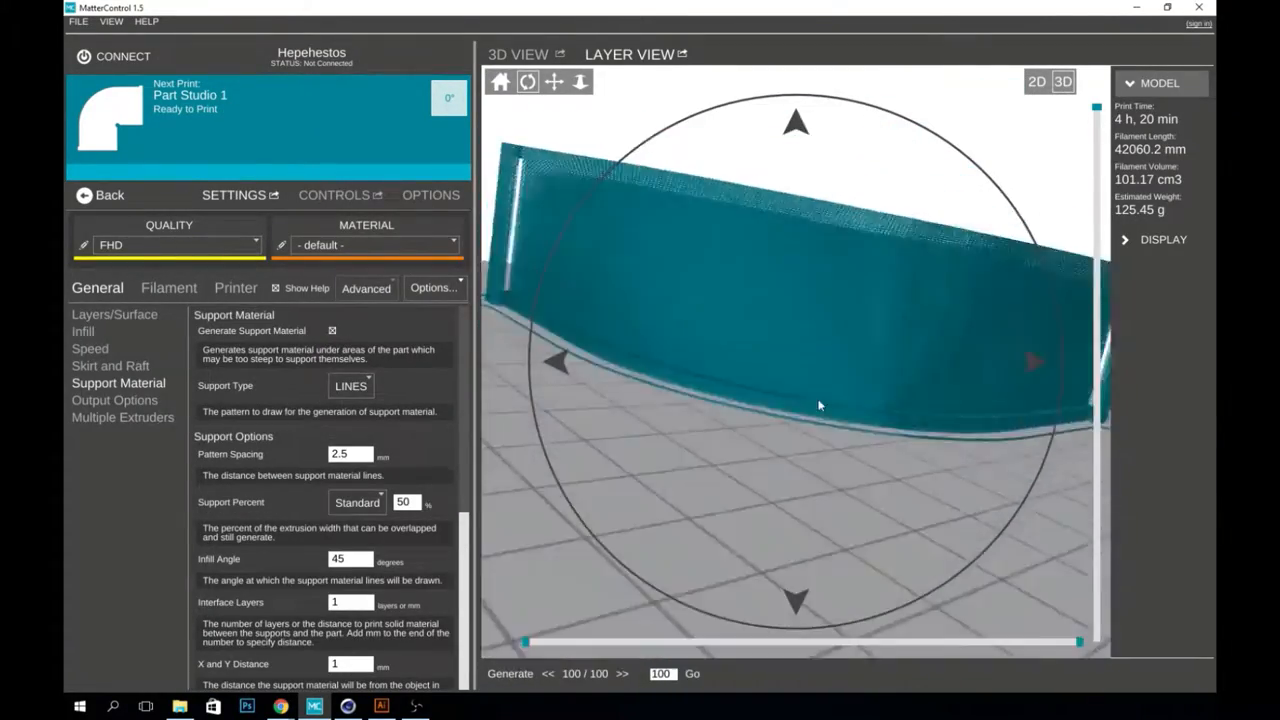
- Review infill and support settings, lay the bracket flat, and arrange four copies
{"action": "left_click", "coordinate": [83, 331]}
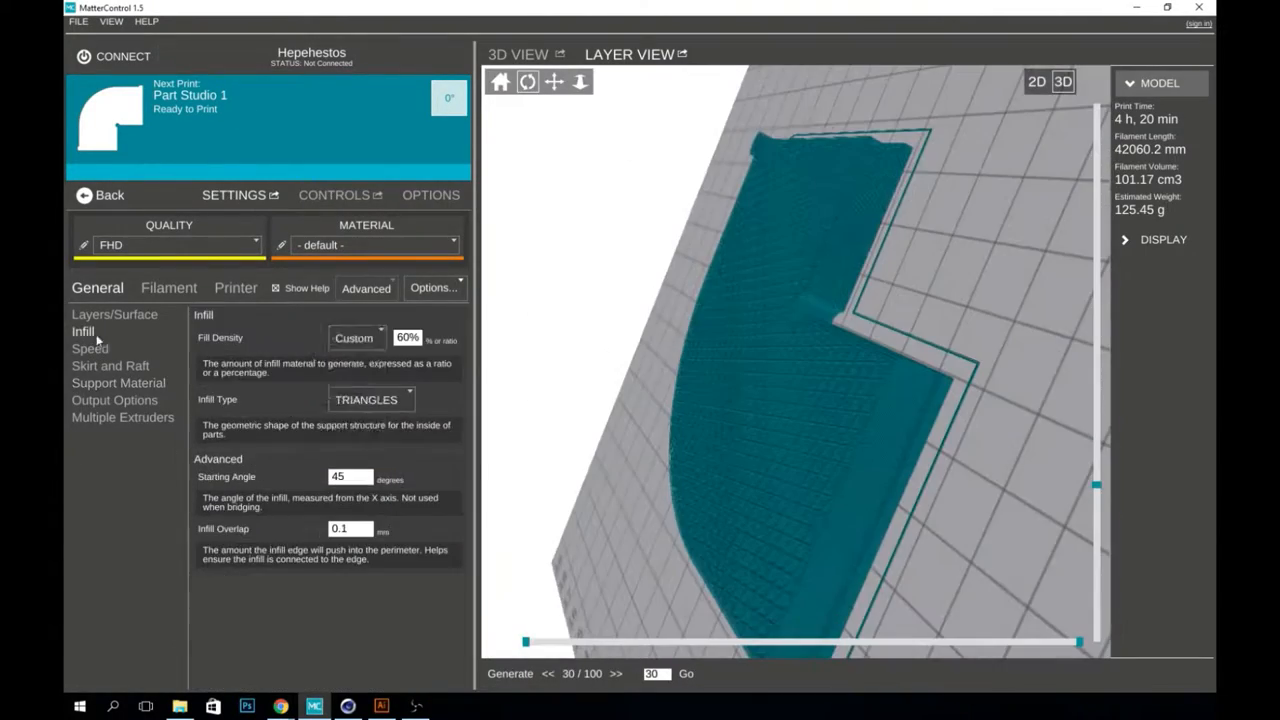
{"action": "left_click", "coordinate": [118, 383]}
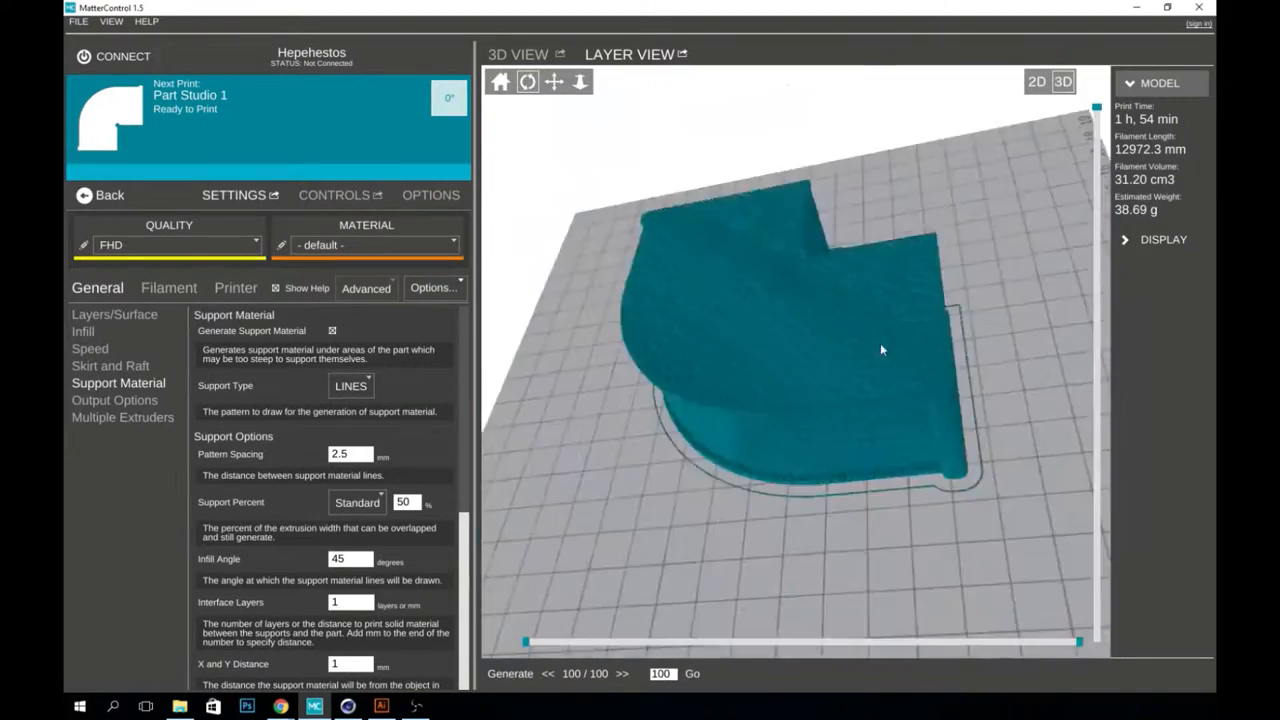
{"action": "left_click", "coordinate": [100, 195]}
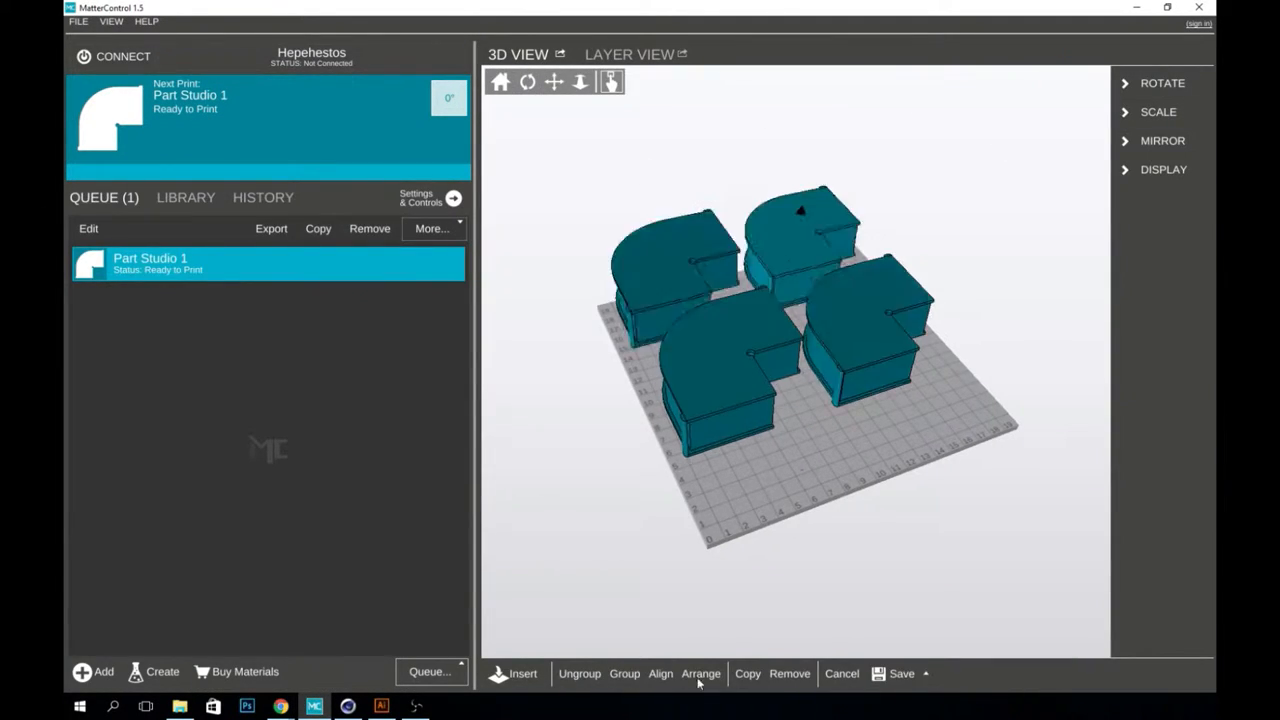
{"action": "left_click", "coordinate": [1162, 83]}
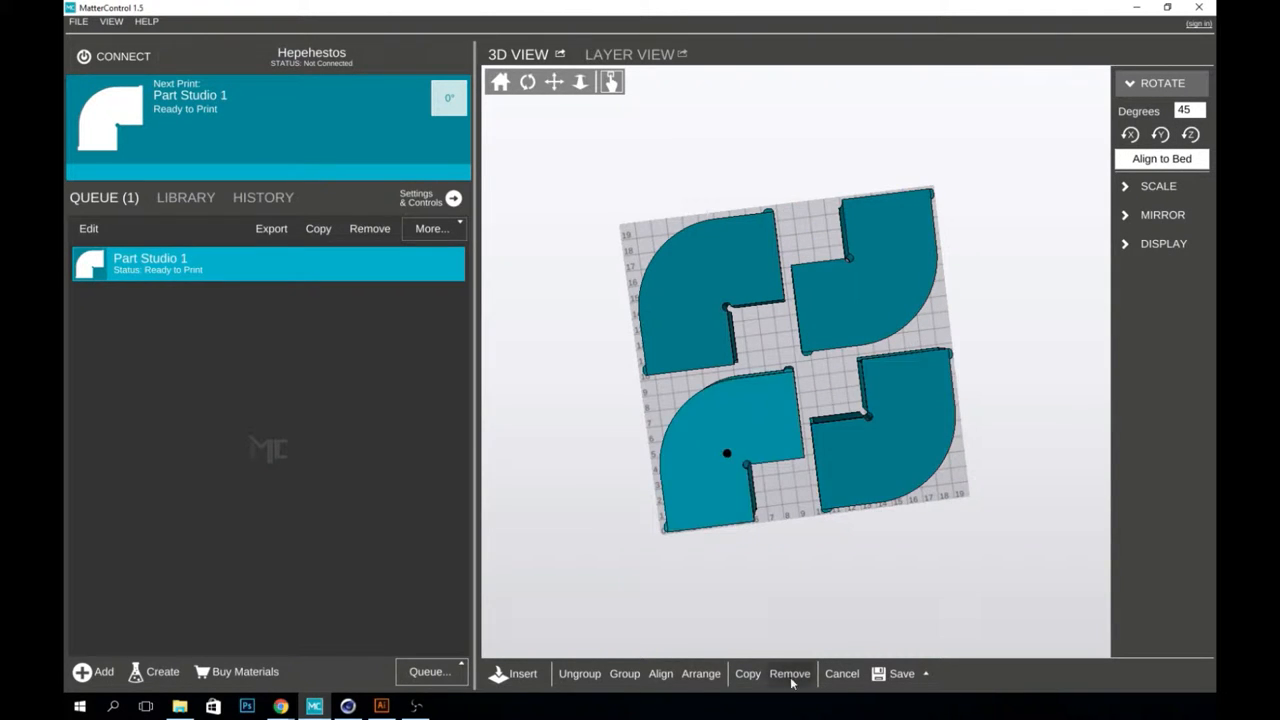